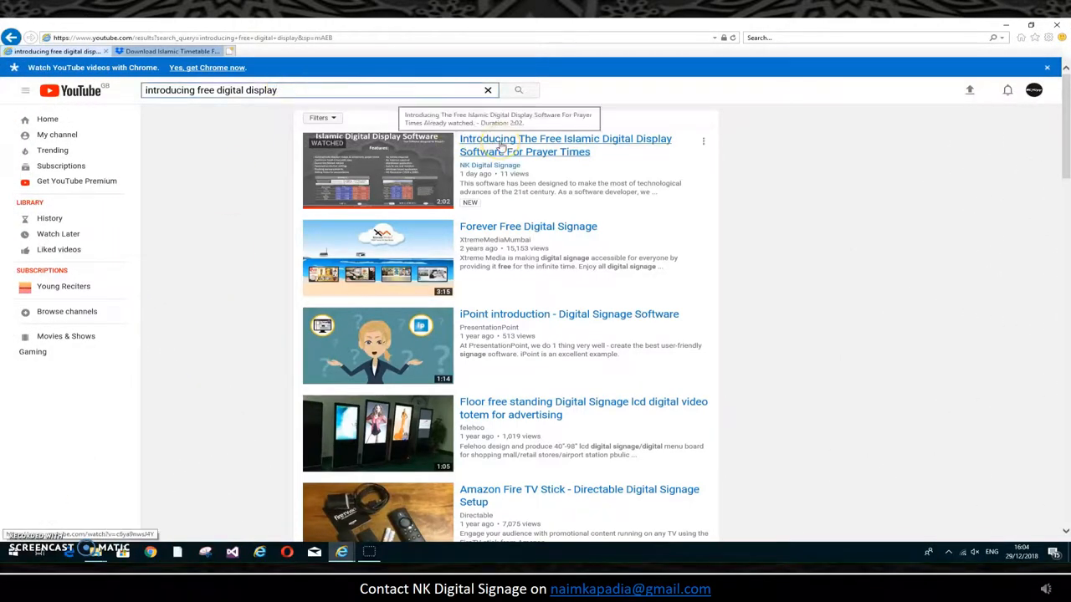
# Open and play the Islamic Digital Display Software video, then expand its full description
pyautogui.click(564, 144)
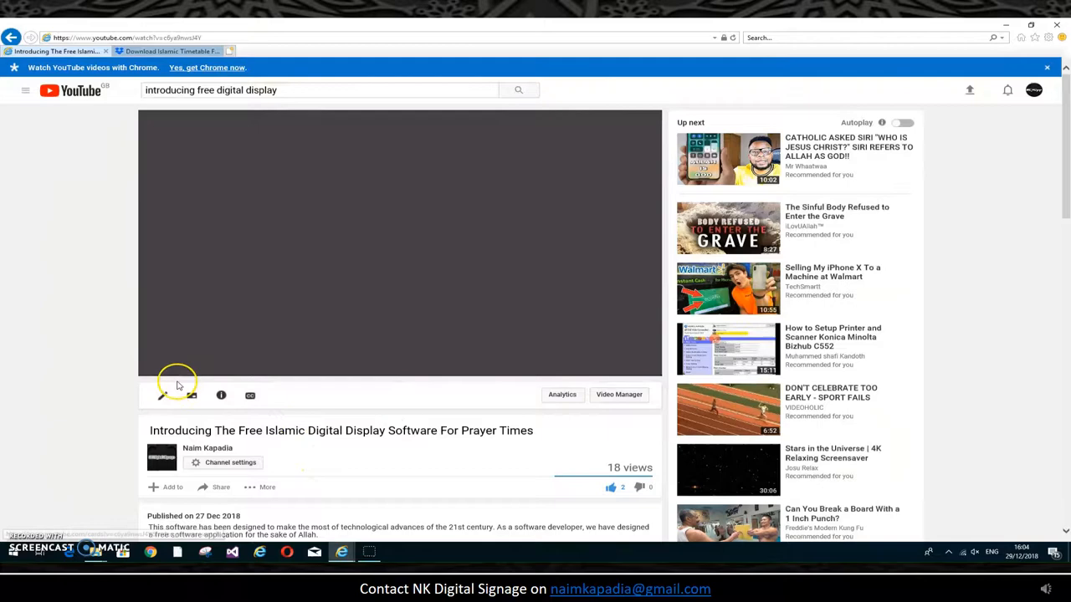
pyautogui.click(159, 366)
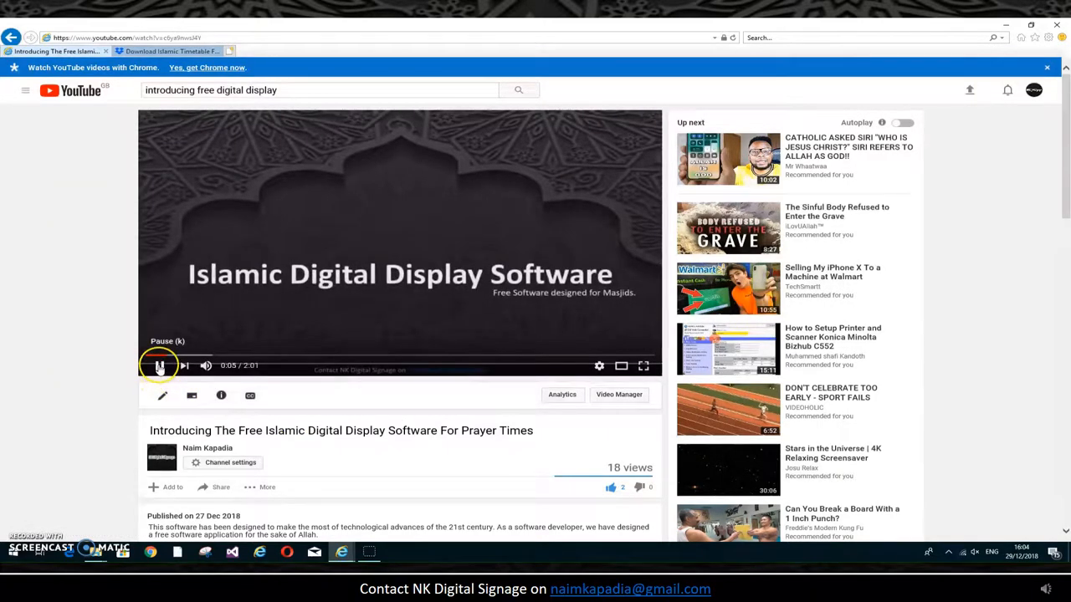
pyautogui.scroll(-3)
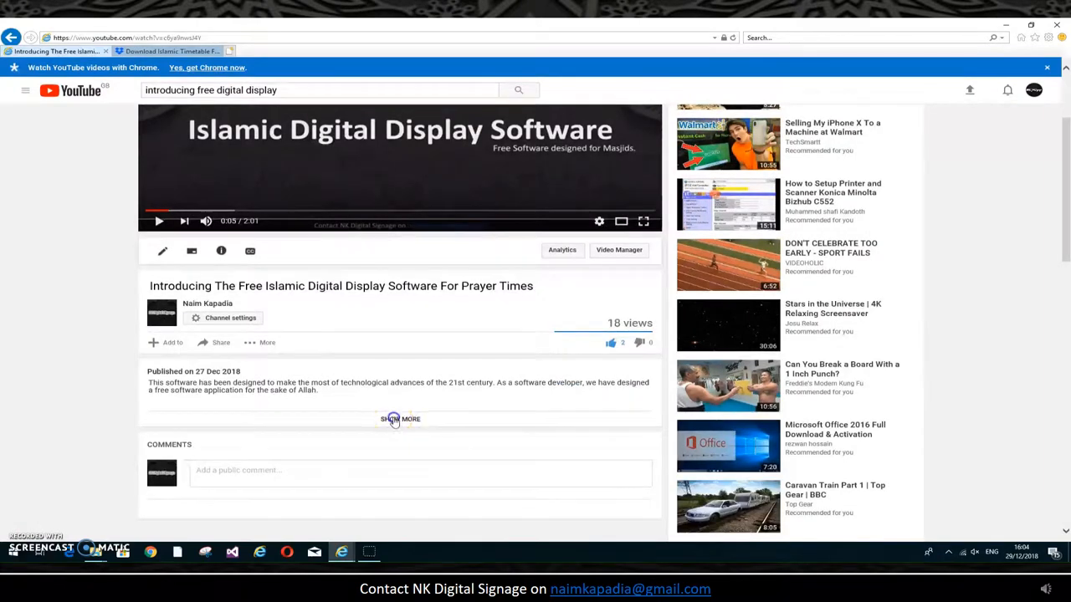
pyautogui.click(278, 52)
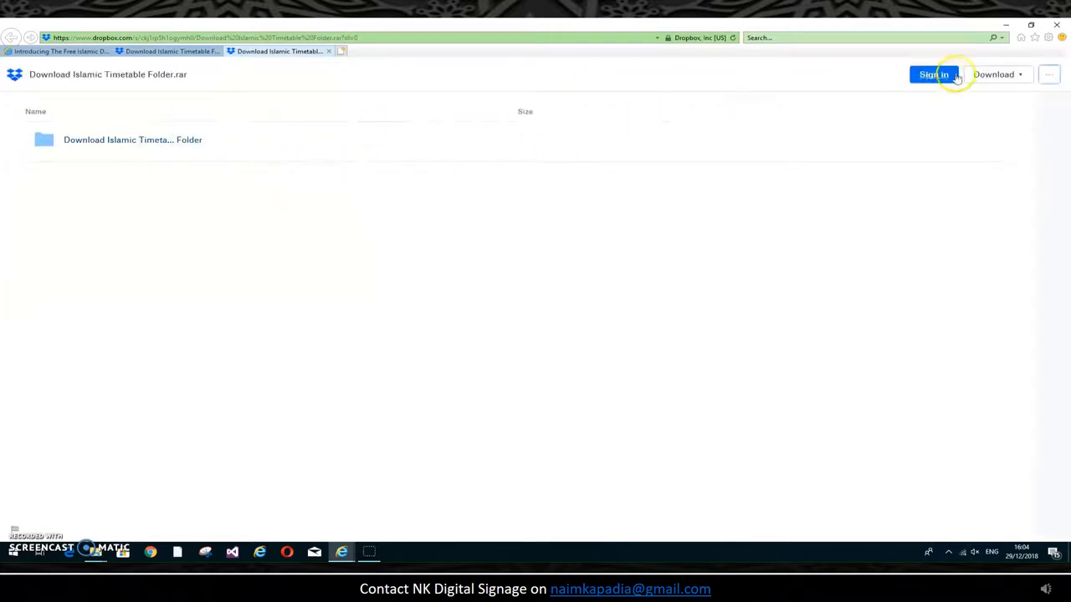
# Download the Islamic Timetable Folder .rar directly from Dropbox, save it, and view downloads
pyautogui.click(995, 74)
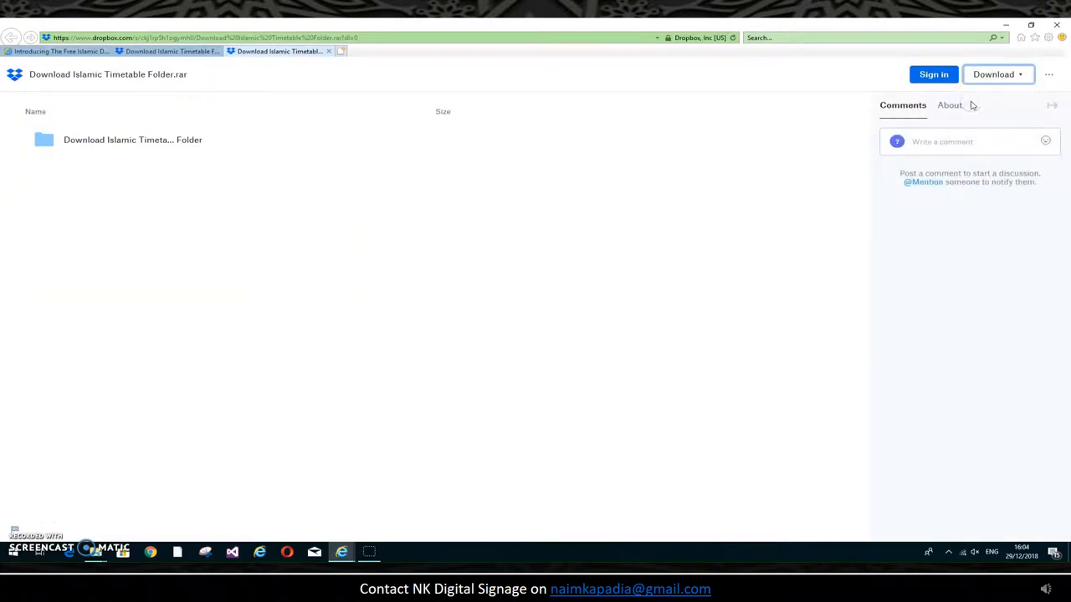
pyautogui.click(994, 74)
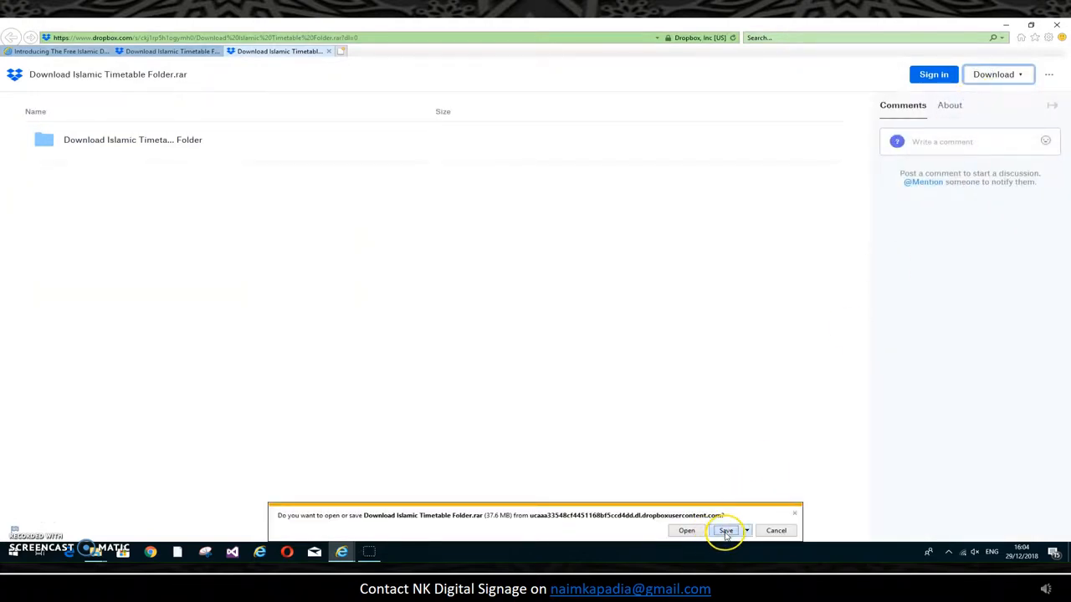
pyautogui.click(725, 531)
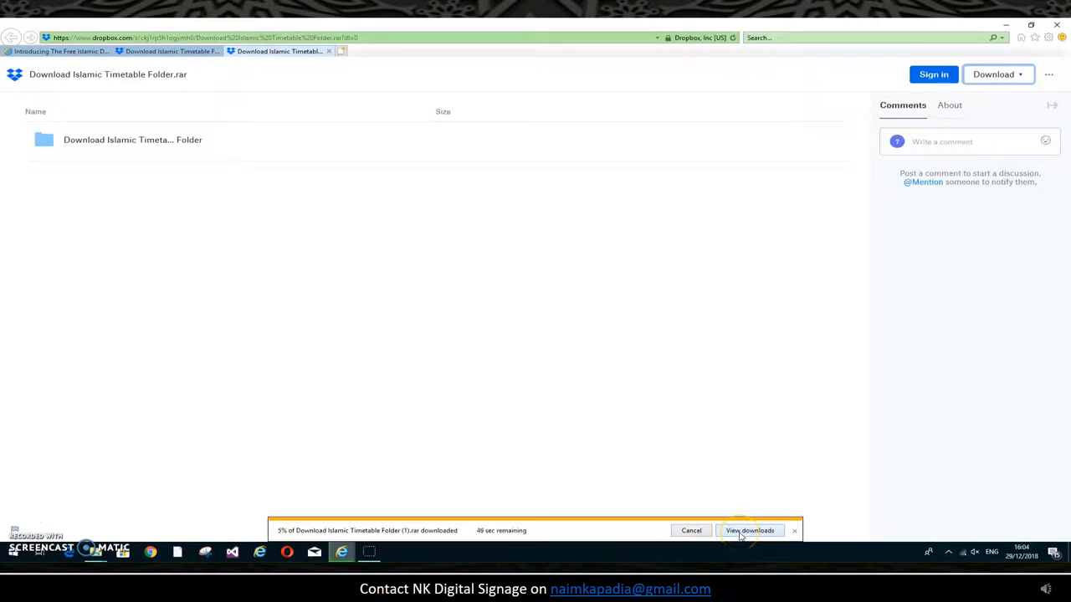
pyautogui.click(750, 530)
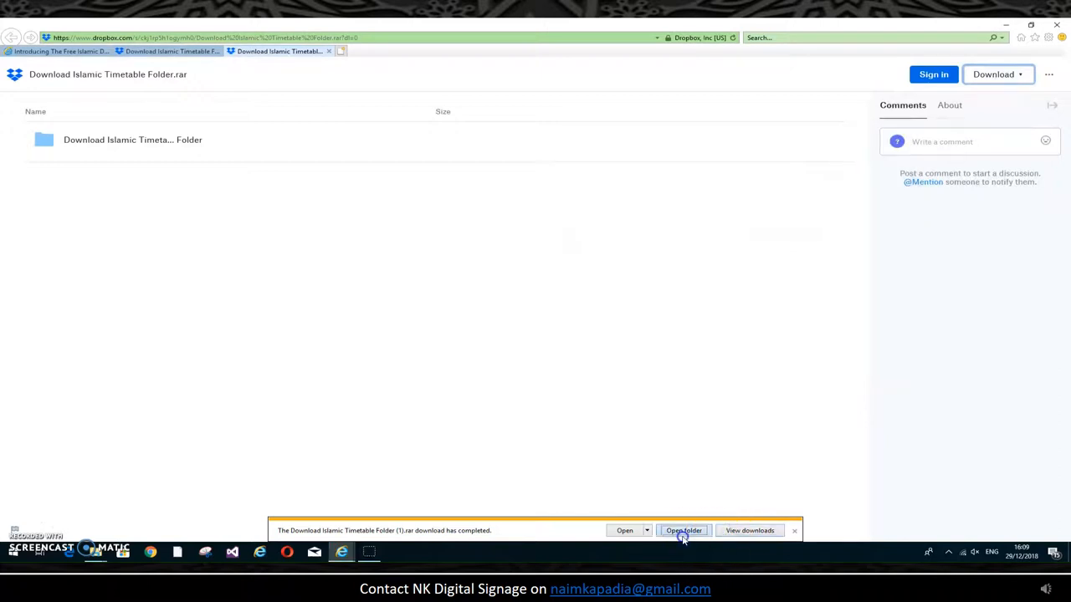
# Copy the timetable .rar onto the Desktop and extract it into the Download Islamic Timetable folder
pyautogui.click(684, 530)
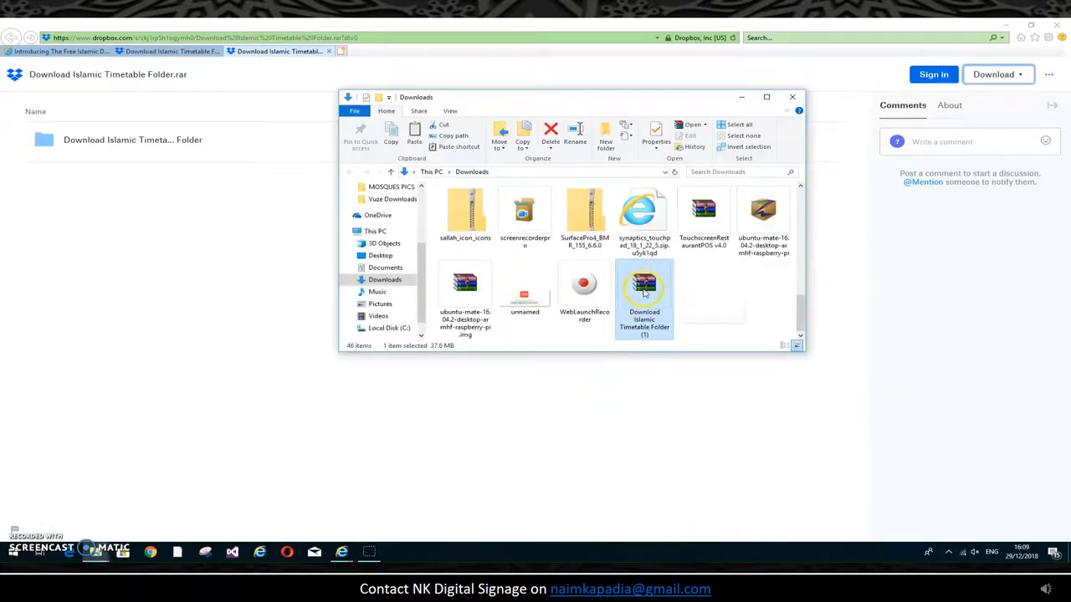
pyautogui.moveTo(644, 289)
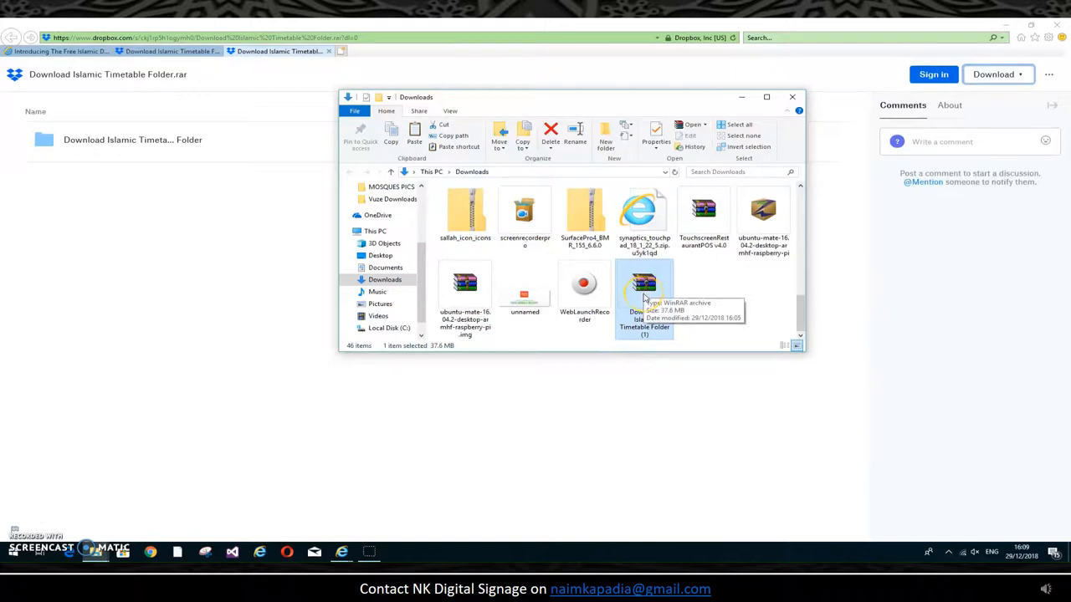
pyautogui.rightClick(644, 289)
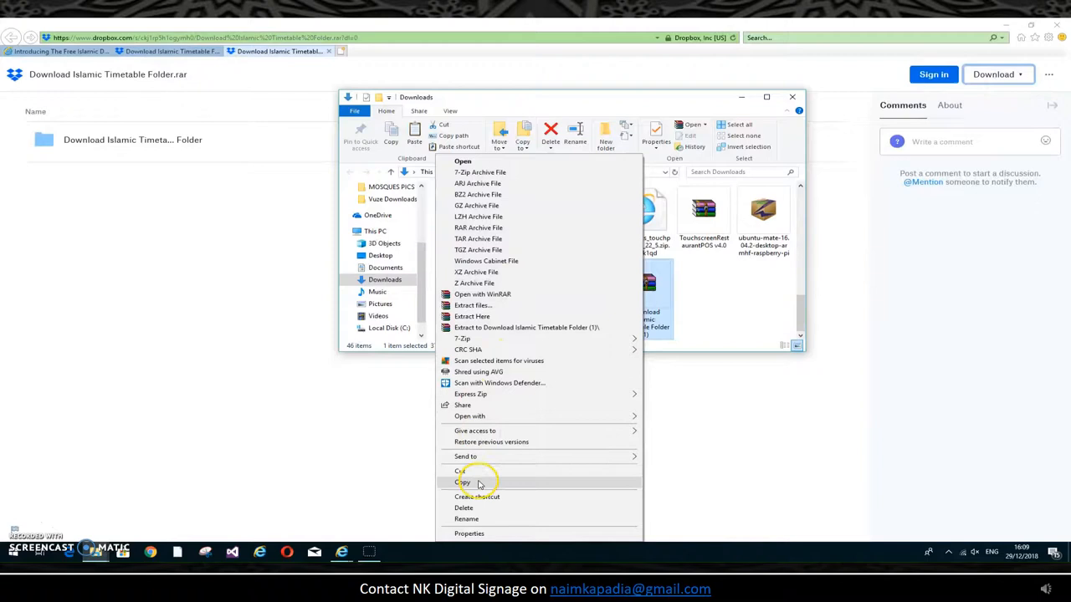
pyautogui.click(463, 482)
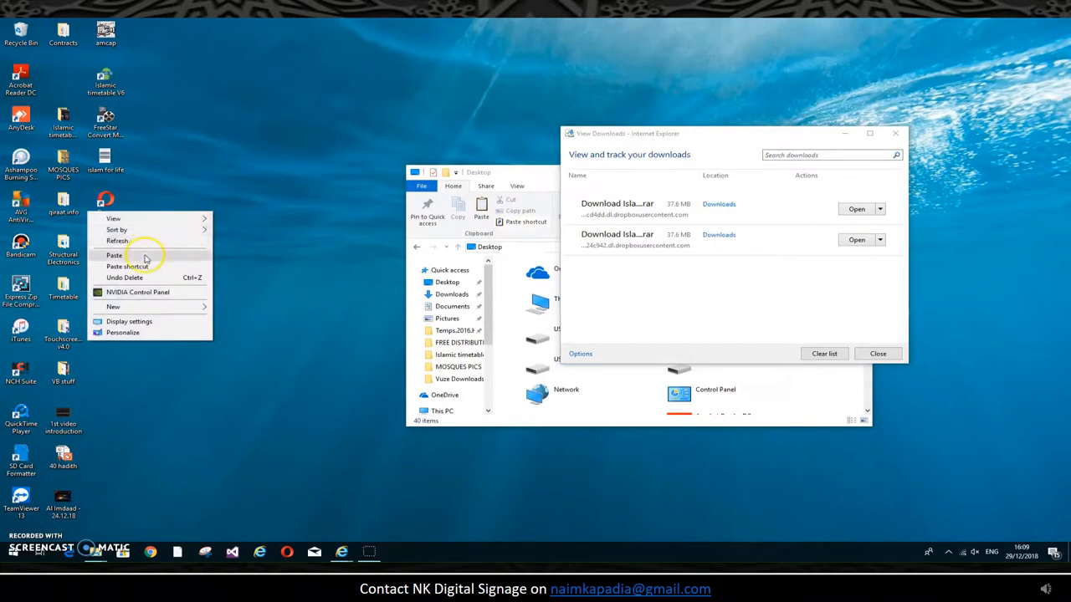
pyautogui.click(115, 255)
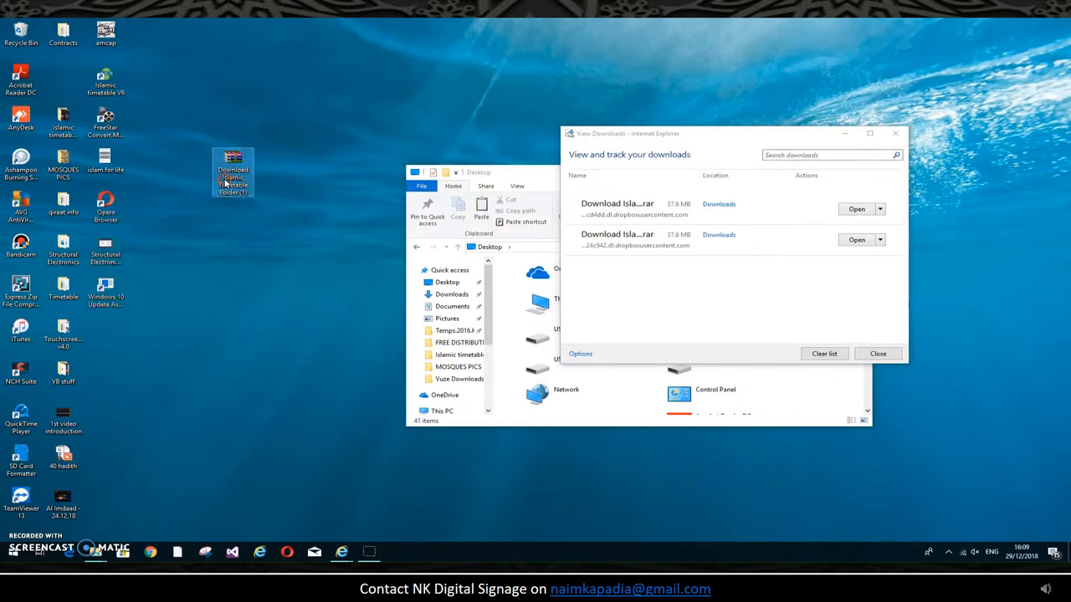
pyautogui.rightClick(232, 172)
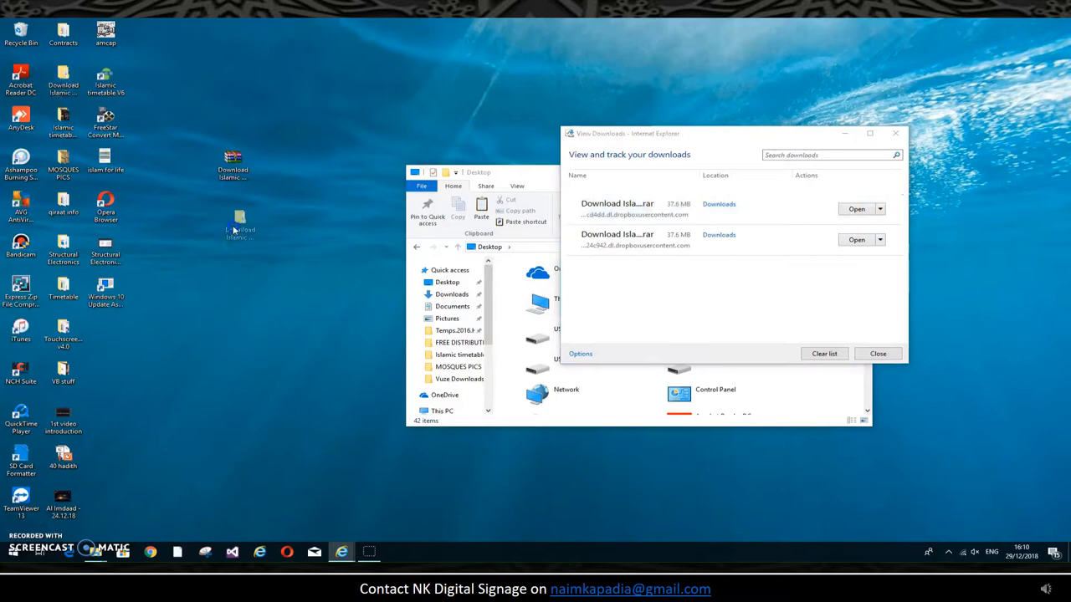
pyautogui.click(232, 217)
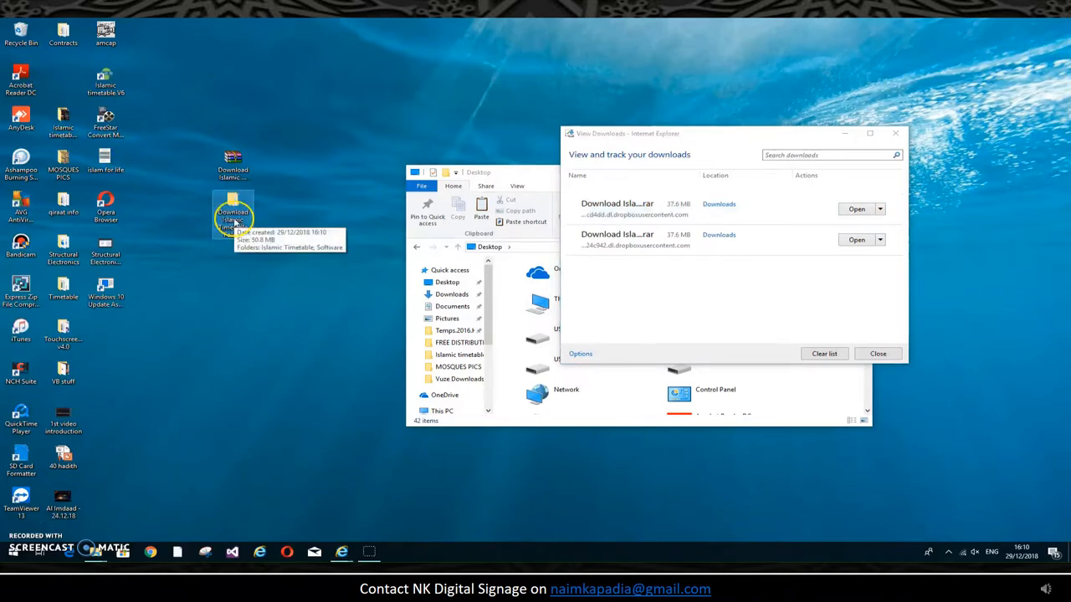
# Copy the Islamic Timetable folder from the extracted download onto Local Disk (C:)
pyautogui.doubleClick(233, 216)
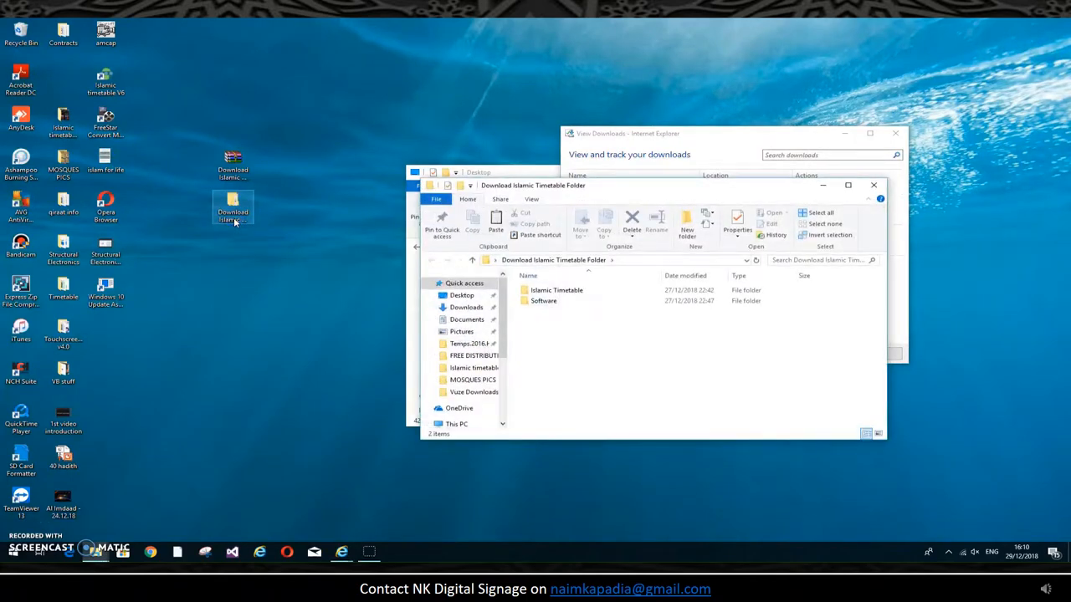
pyautogui.click(557, 290)
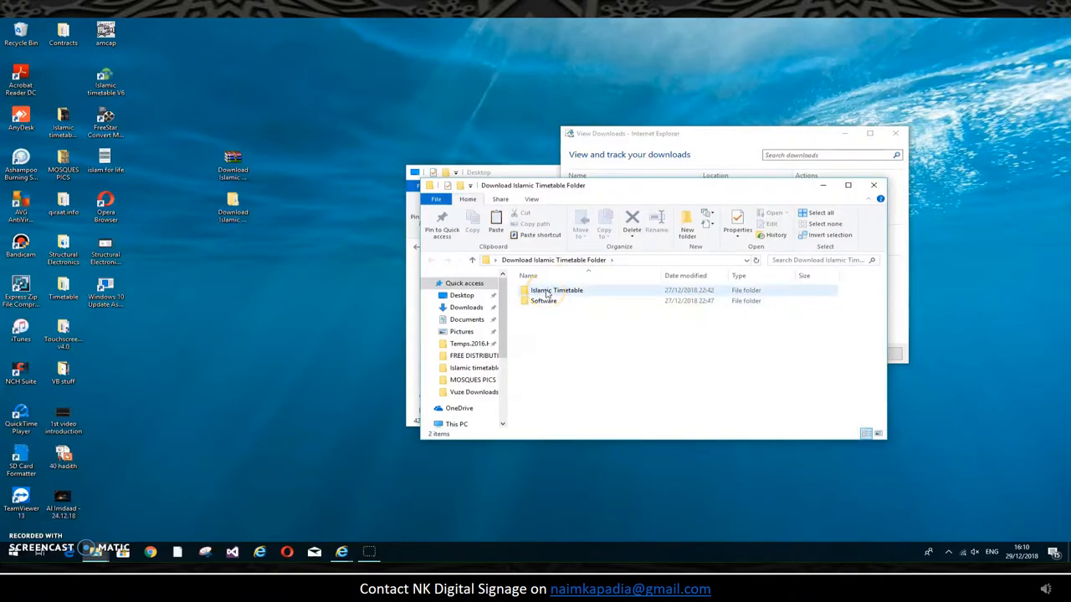
pyautogui.rightClick(556, 291)
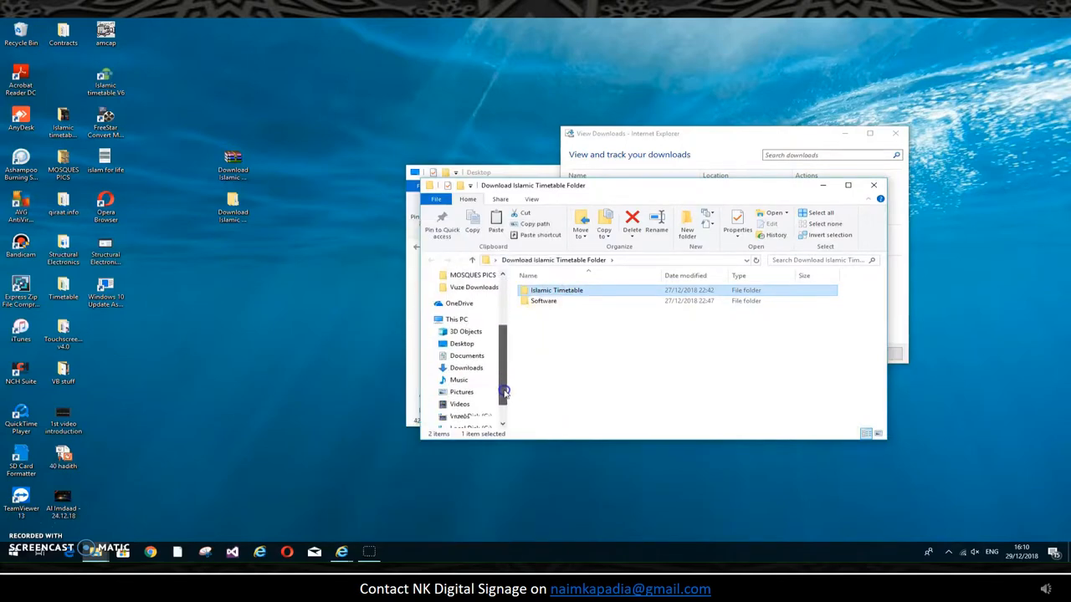
pyautogui.click(470, 416)
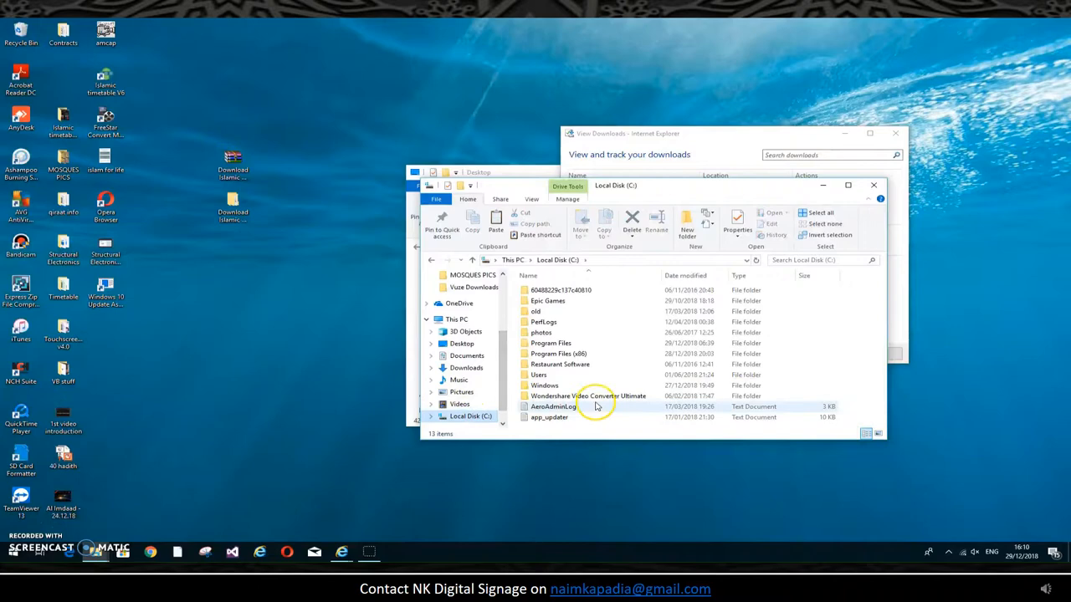
pyautogui.rightClick(553, 407)
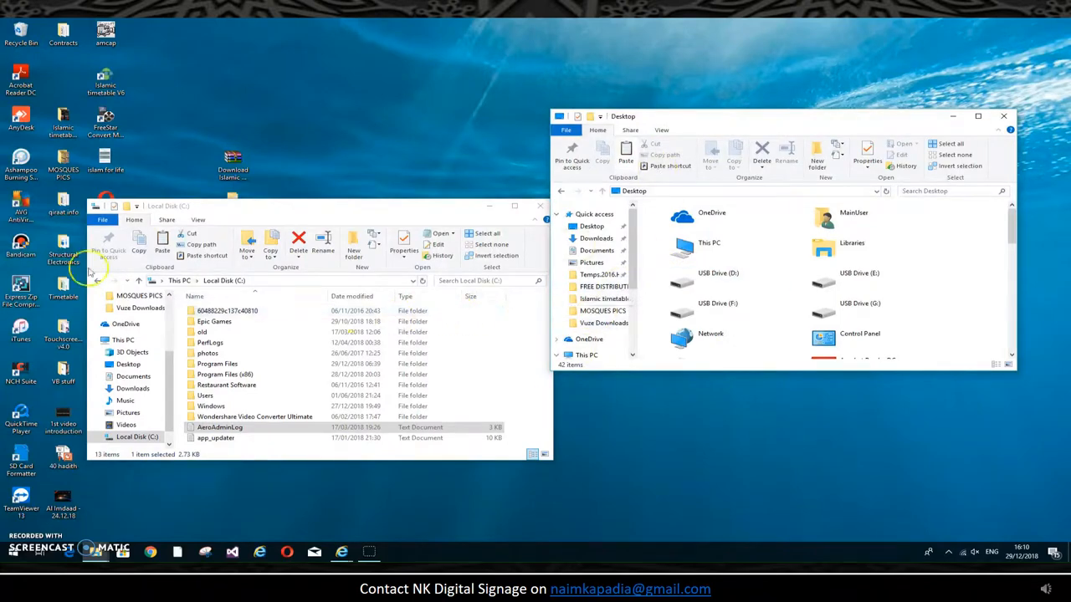
pyautogui.click(96, 280)
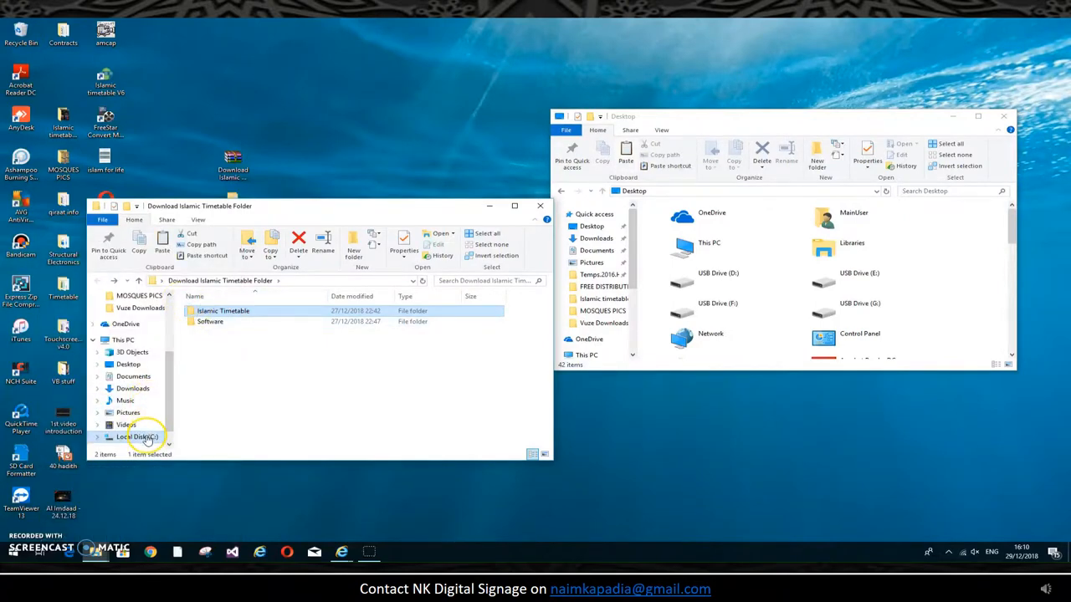
pyautogui.click(138, 436)
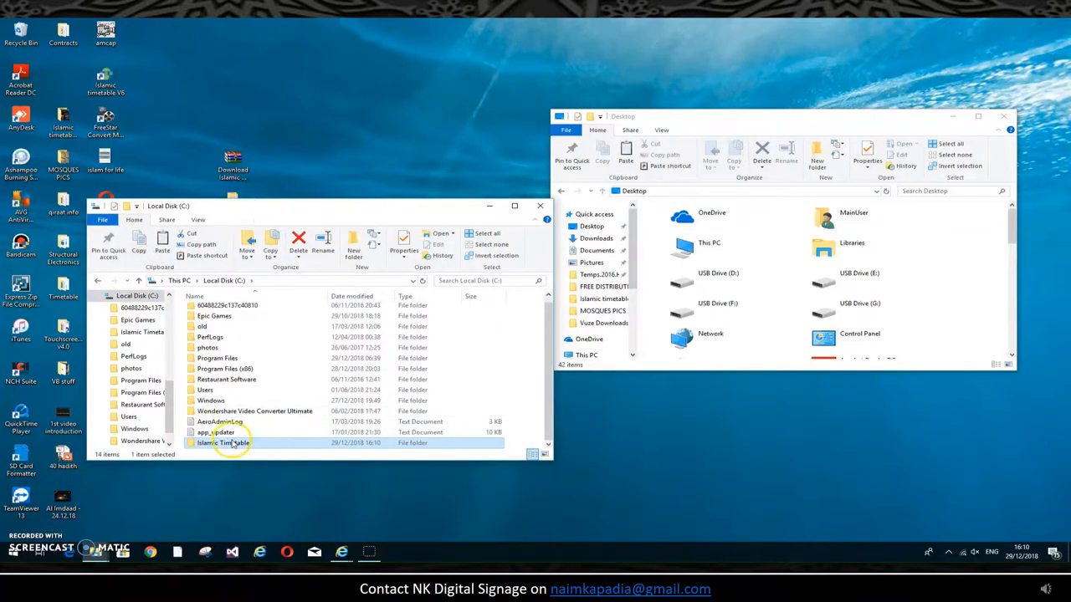
pyautogui.doubleClick(226, 443)
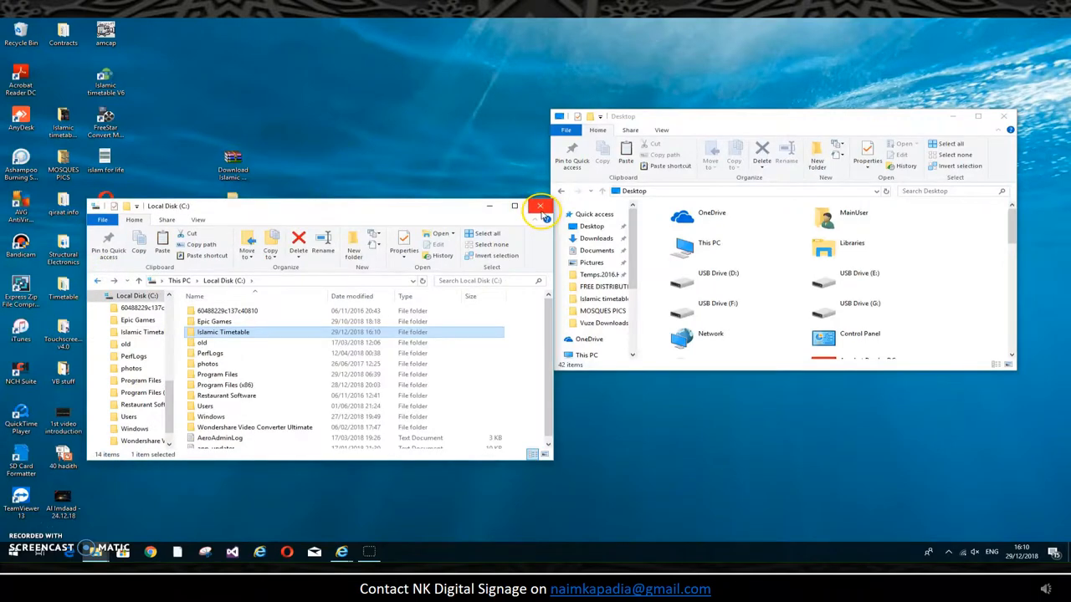
pyautogui.click(539, 205)
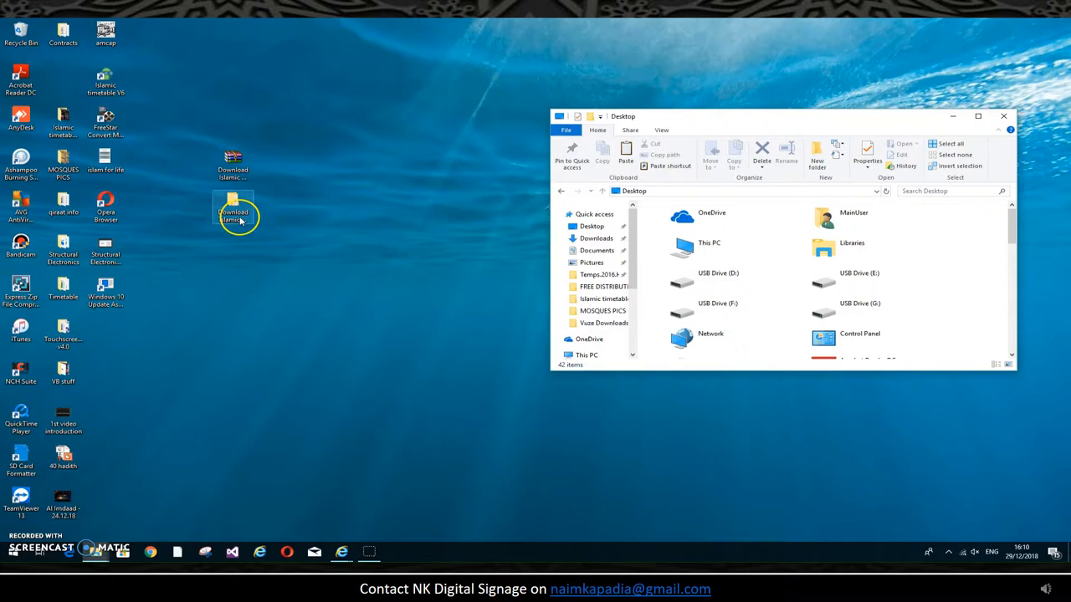
# Open the desktop download folder's Software subfolder and run Islamic timetable V6
pyautogui.doubleClick(232, 212)
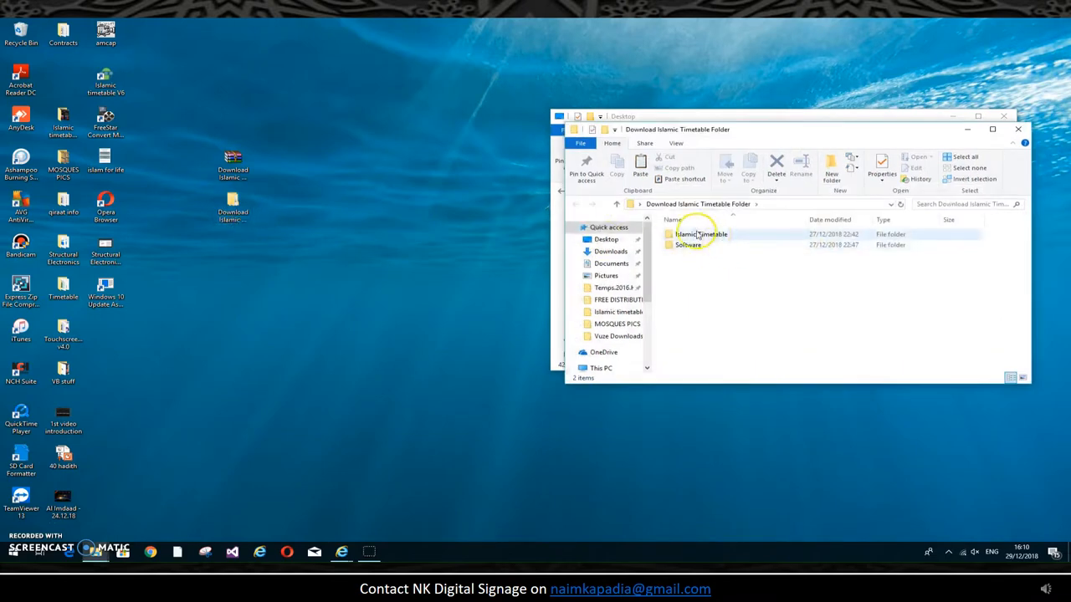
pyautogui.click(688, 244)
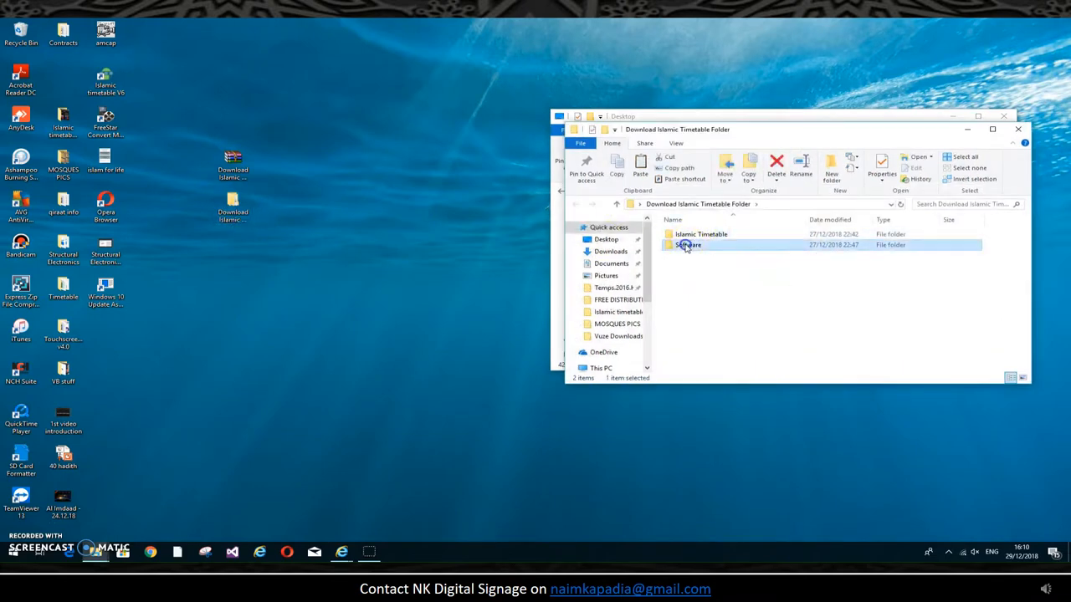
pyautogui.doubleClick(688, 244)
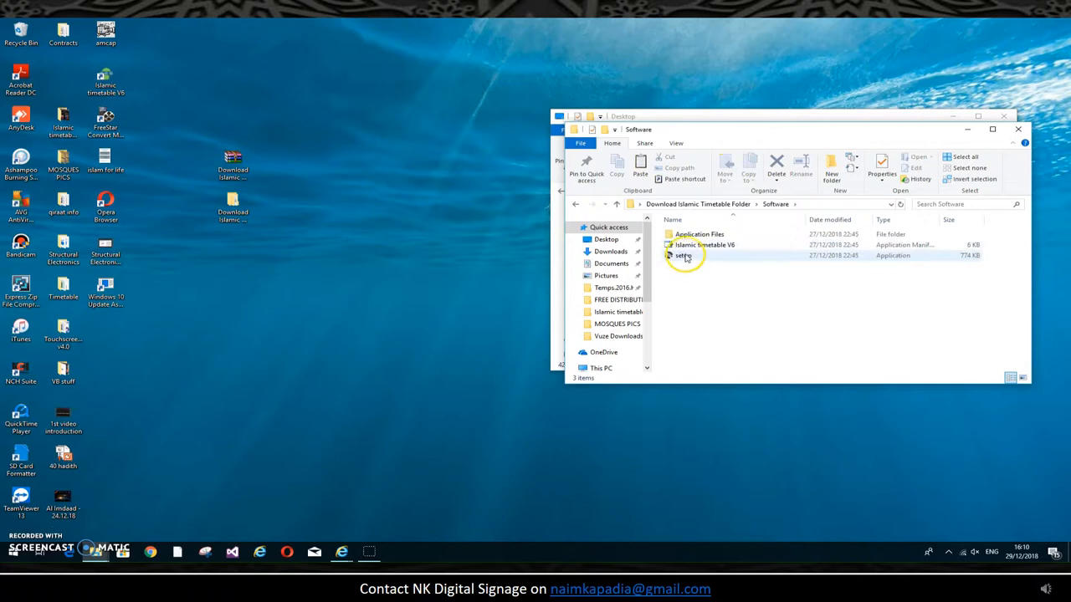
pyautogui.click(703, 244)
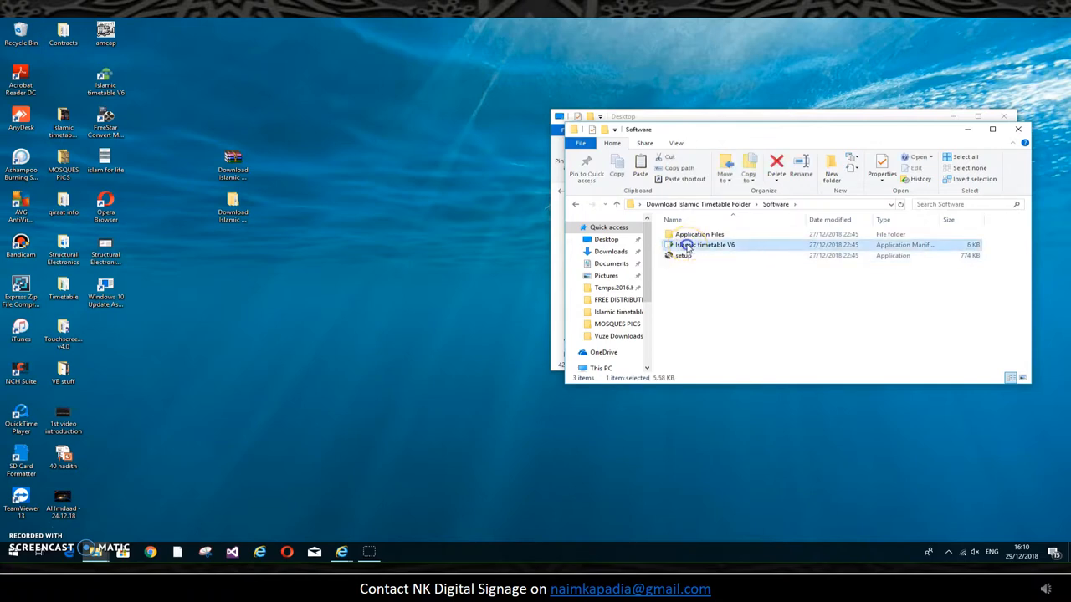
pyautogui.doubleClick(705, 244)
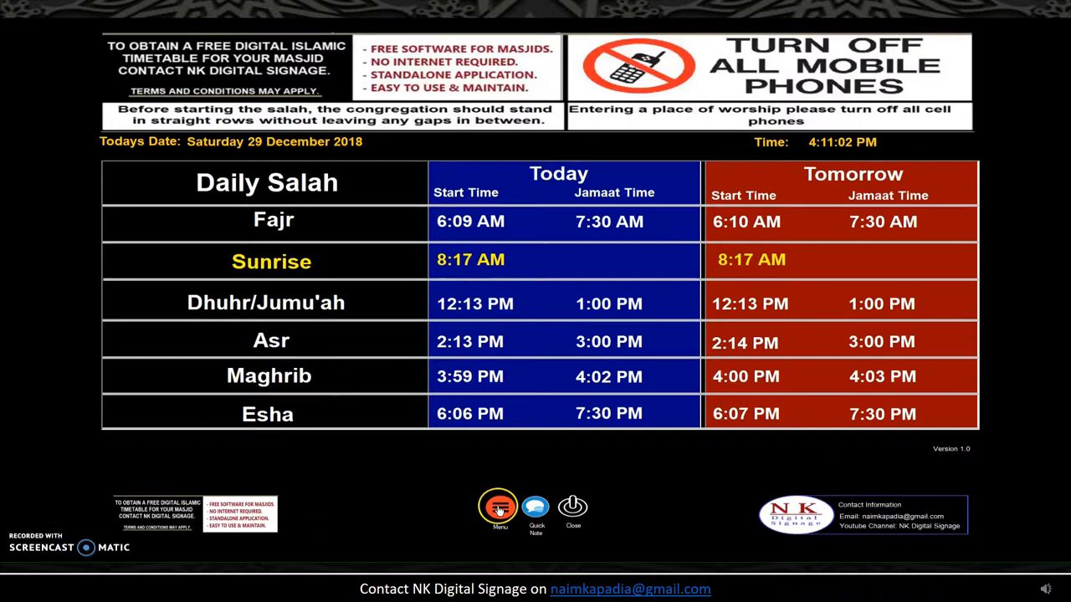
# View the Menu options, return to the main timetable, and confirm exiting the program
pyautogui.click(499, 508)
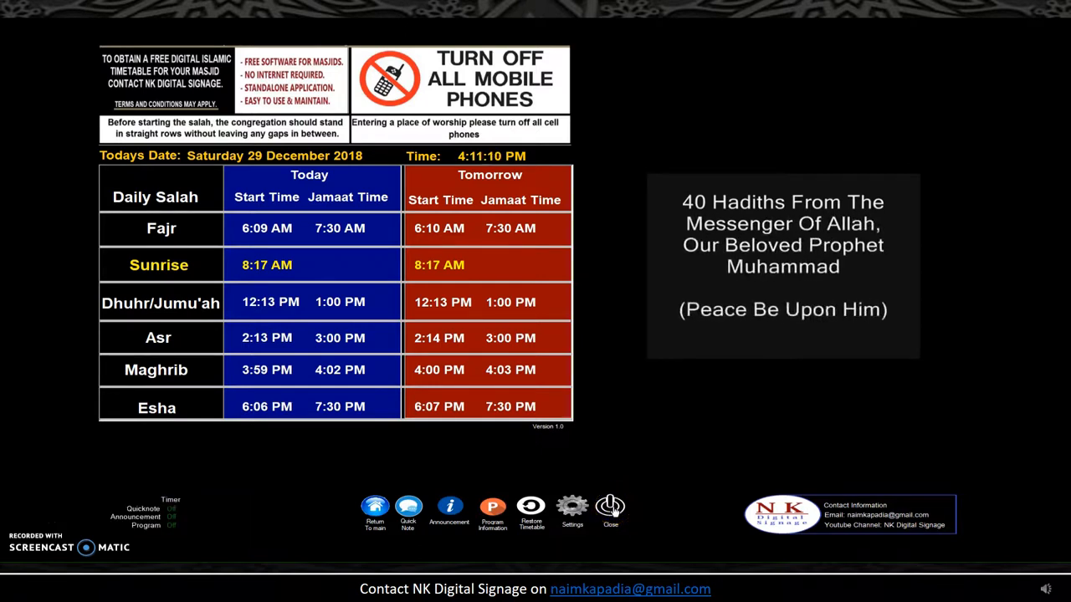
pyautogui.click(610, 507)
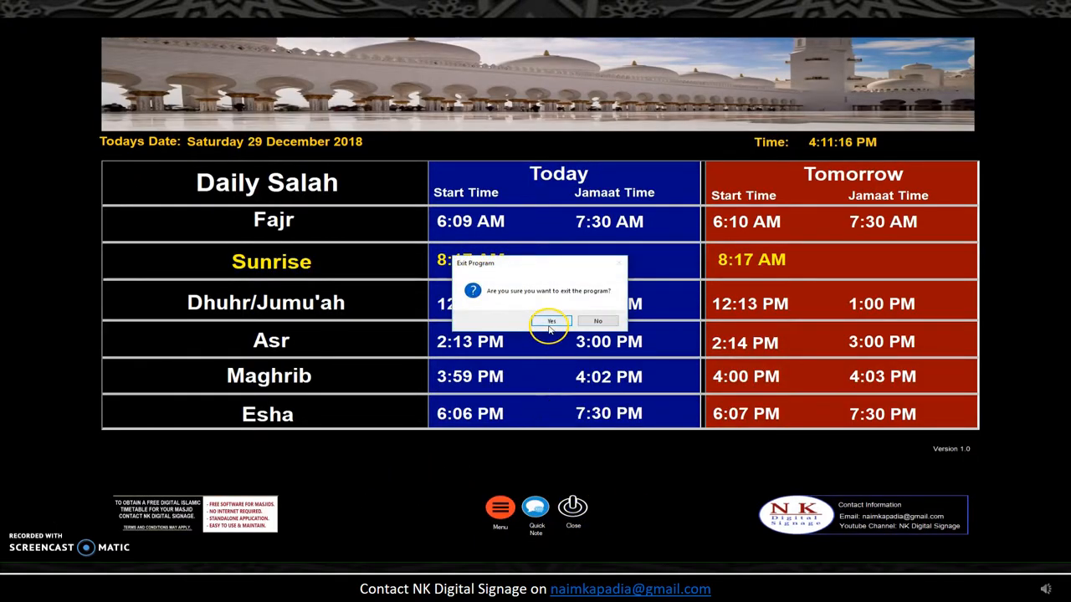
pyautogui.click(552, 321)
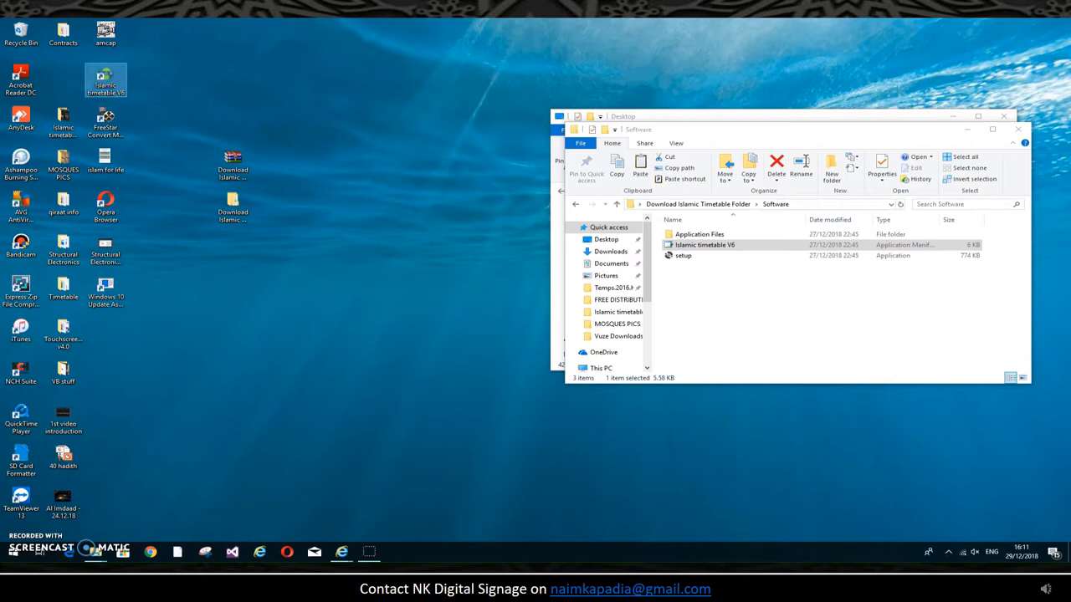
pyautogui.moveTo(21, 519)
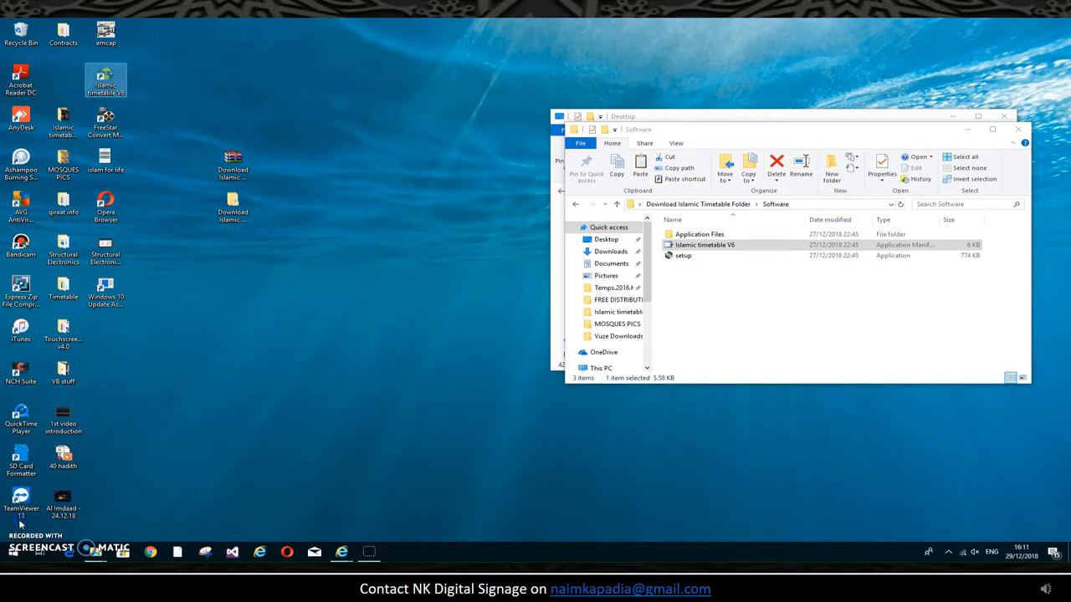